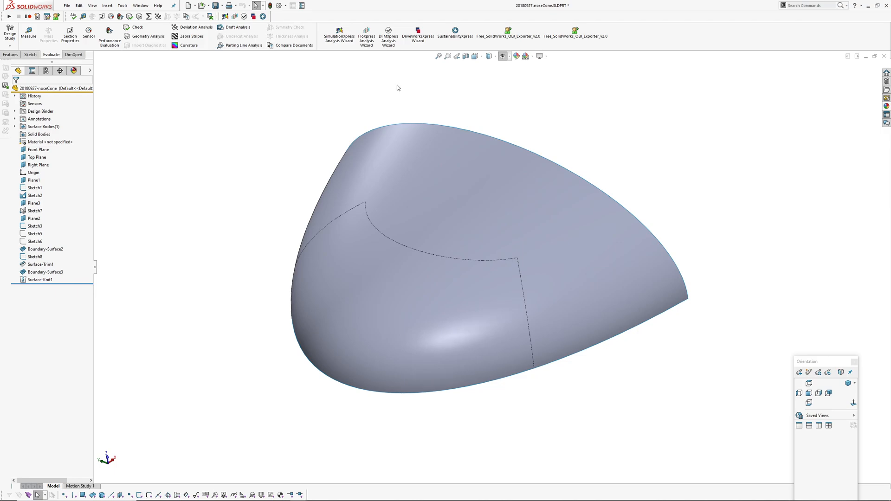
mouse_move(330, 101)
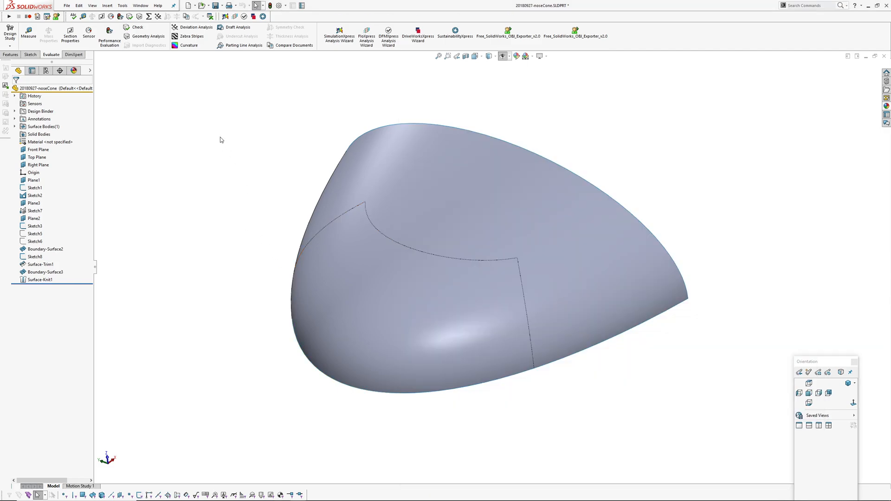
Start Draft Analysis on the nose cone from the Right Plane at 89° with the adjustment triad on
left_click(239, 27)
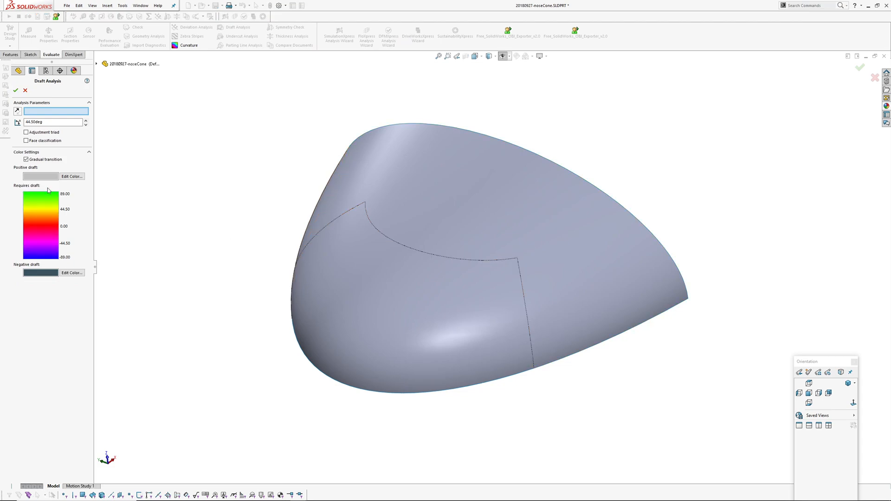
left_click(97, 64)
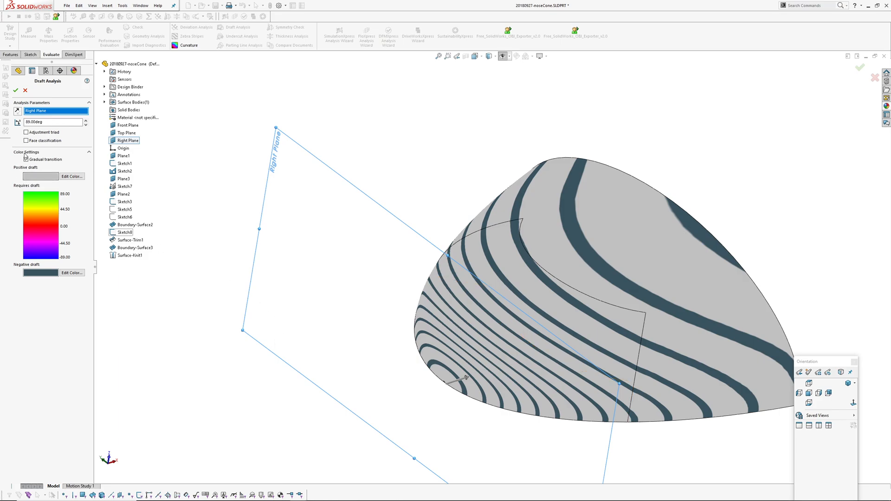
left_click(26, 160)
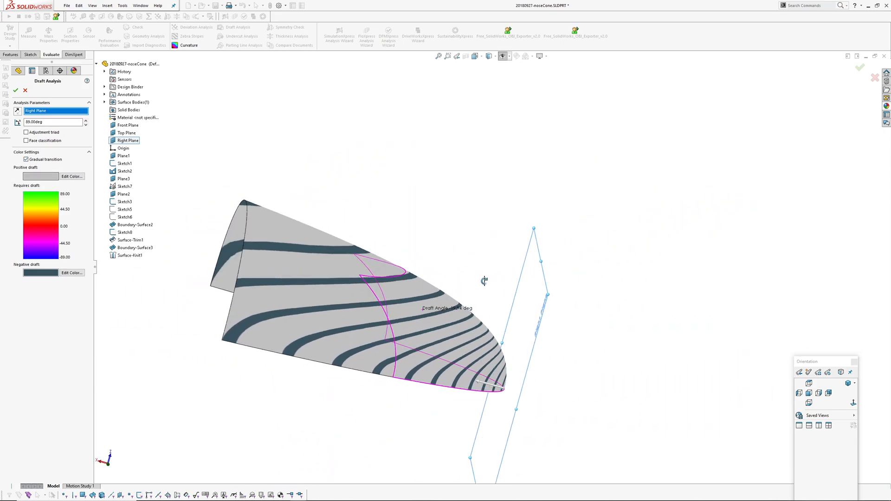
scroll("up", 3)
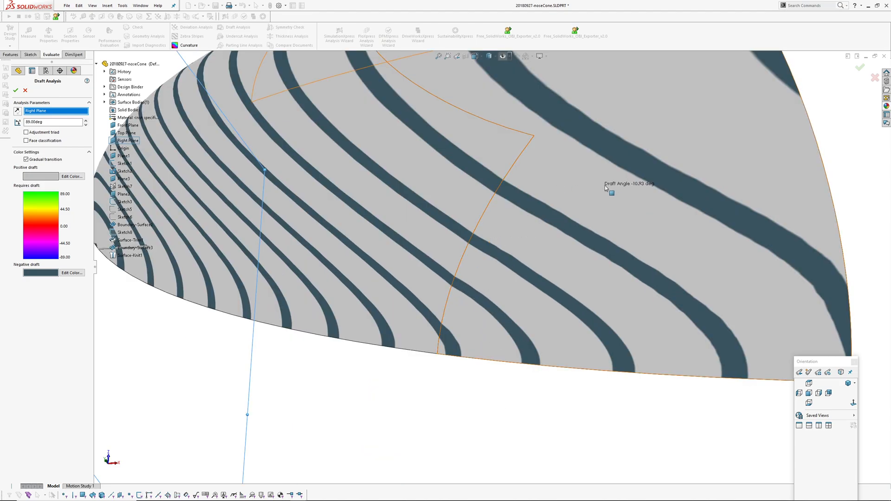
left_click_drag(512, 227, 563, 239)
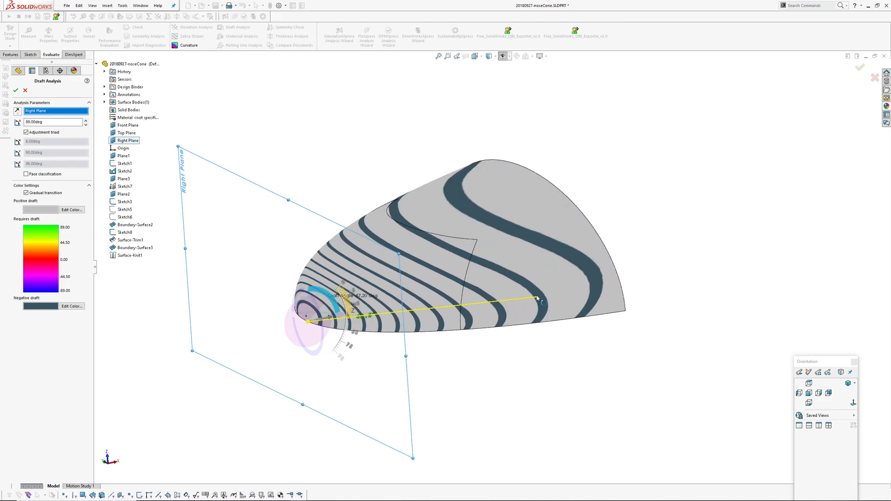
Tilt the pull direction slightly and confirm the analysis so the bands stay on the cone
left_click_drag(538, 298, 543, 333)
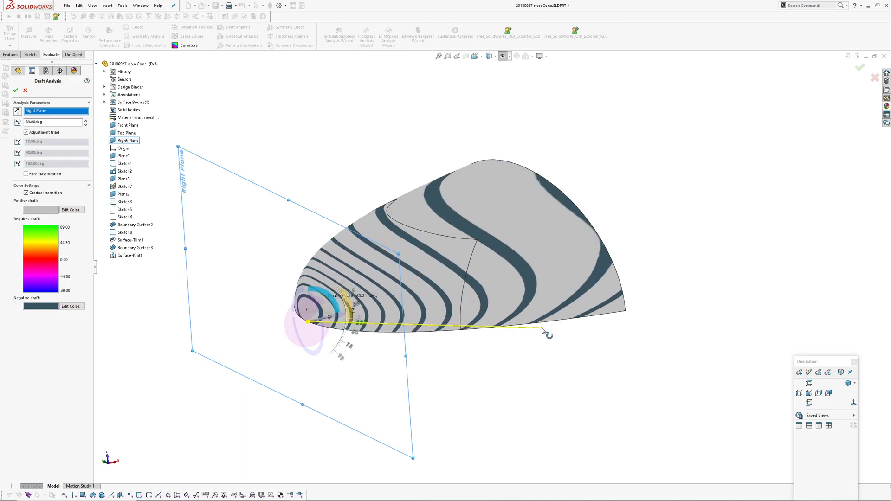
left_click(16, 90)
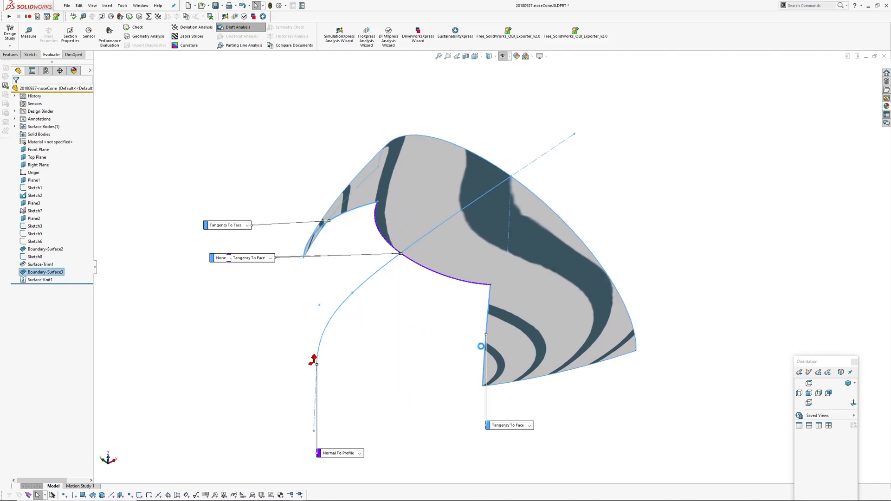
left_click(528, 426)
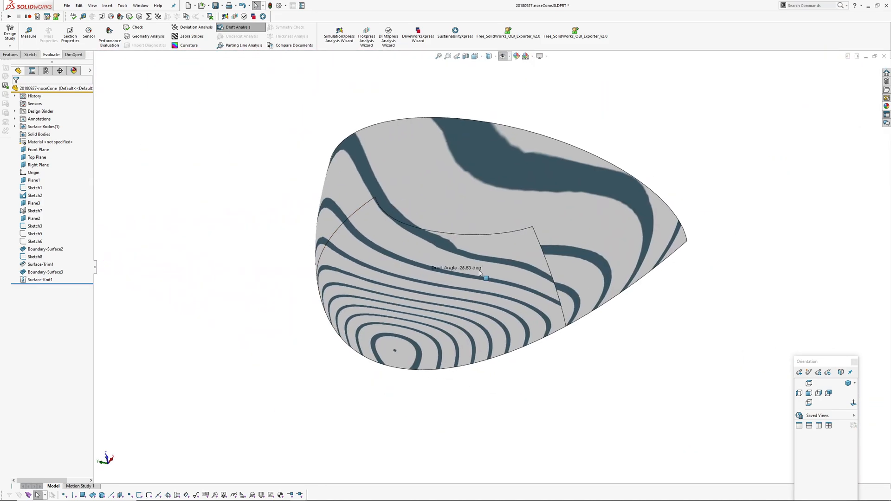
key("alt+tab")
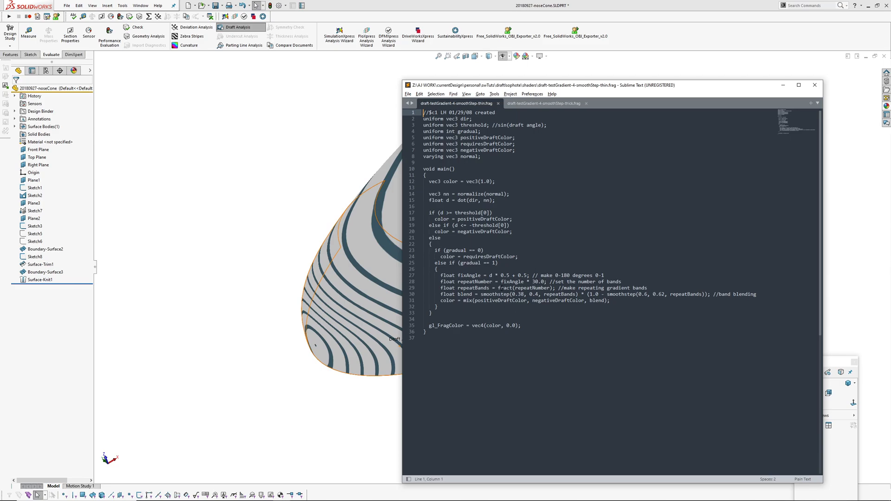
double_click(505, 288)
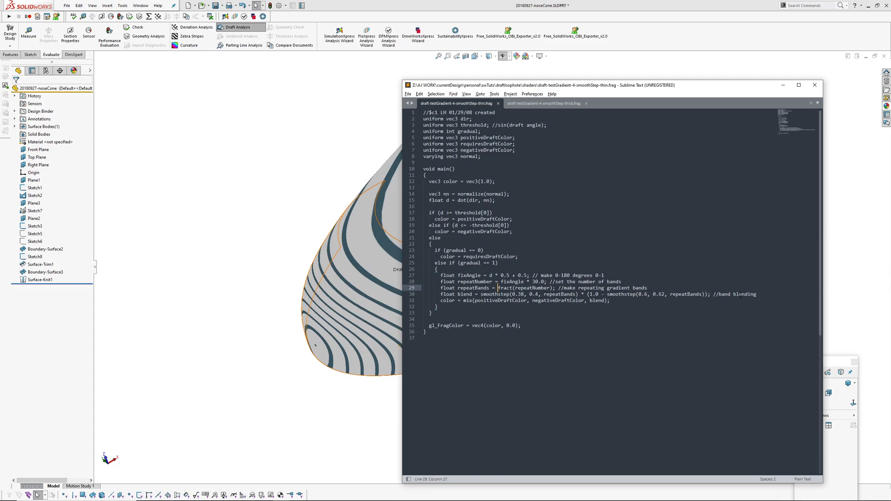
mouse_move(374, 303)
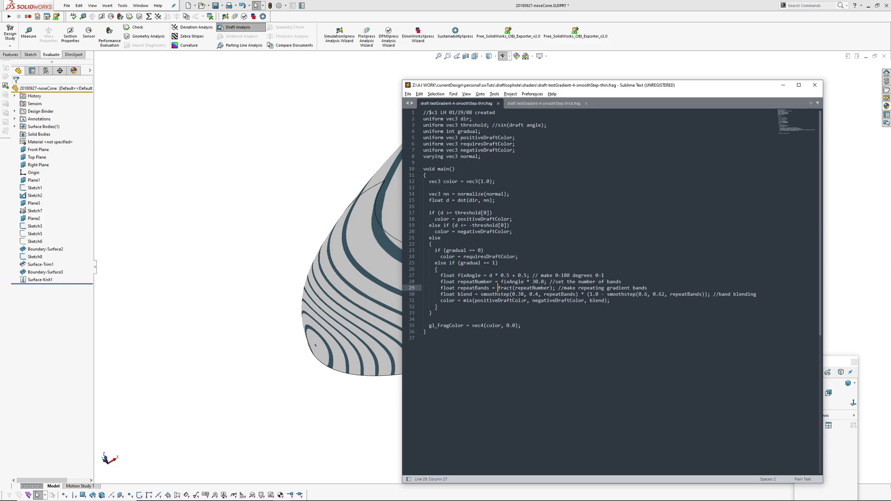
mouse_move(419, 305)
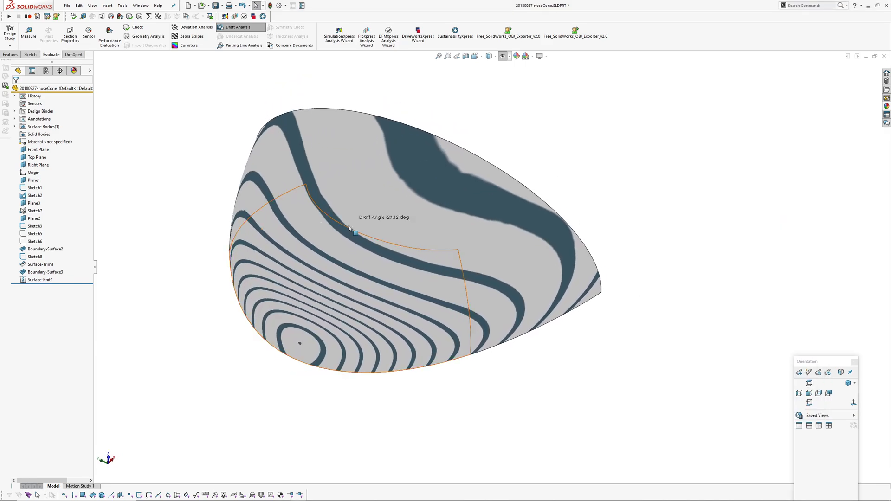
key("alt+tab")
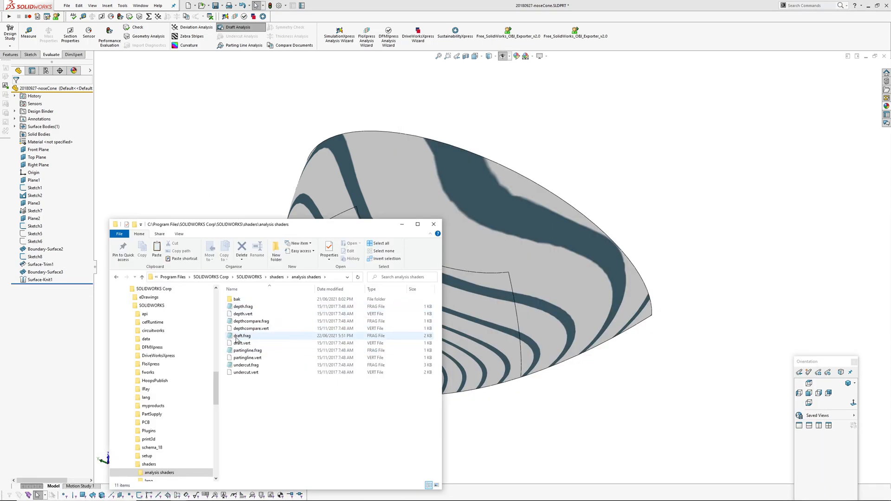
left_click(241, 336)
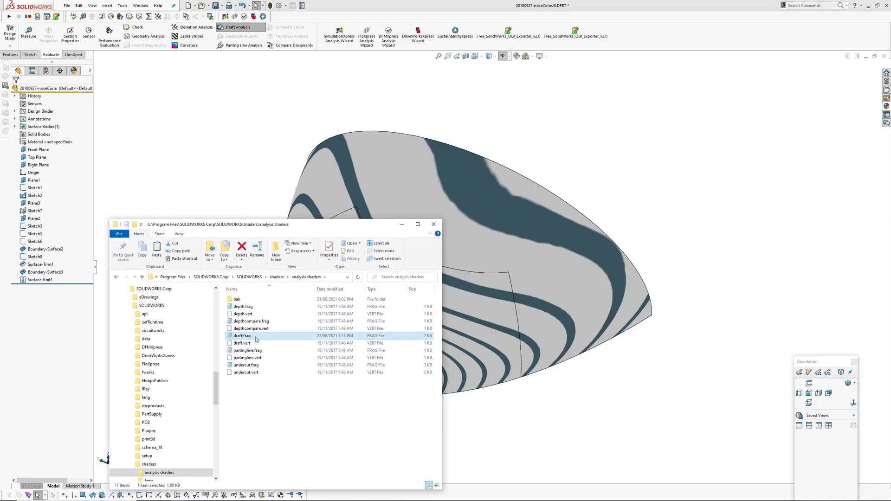
mouse_move(242, 336)
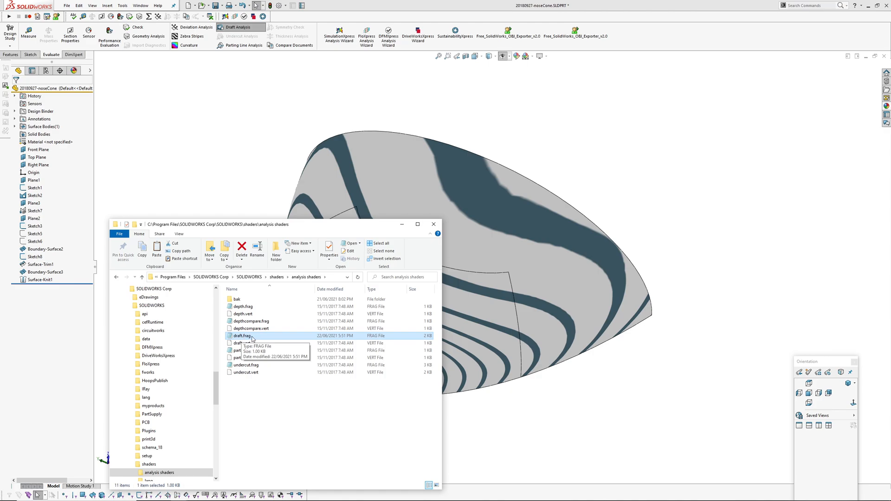
mouse_move(252, 340)
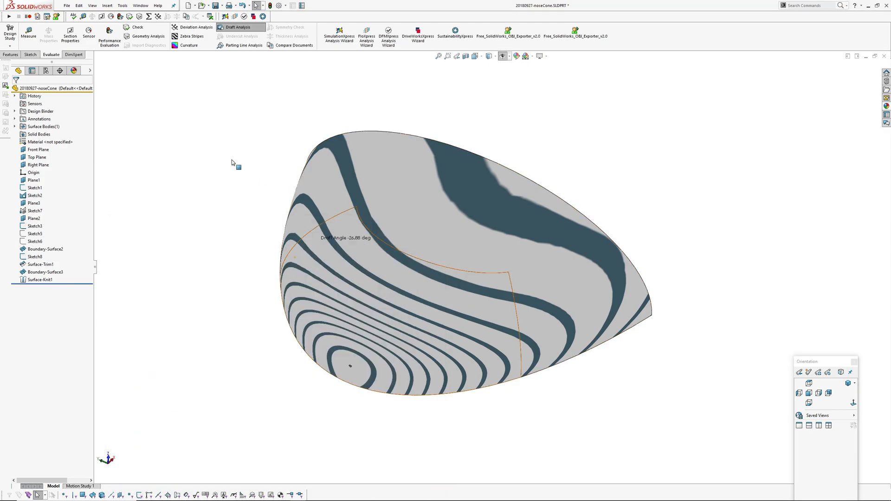
Apply a banded draft analysis with adjustment triad to the lozenge button part, then move to the double-lobed surface part
left_click(239, 27)
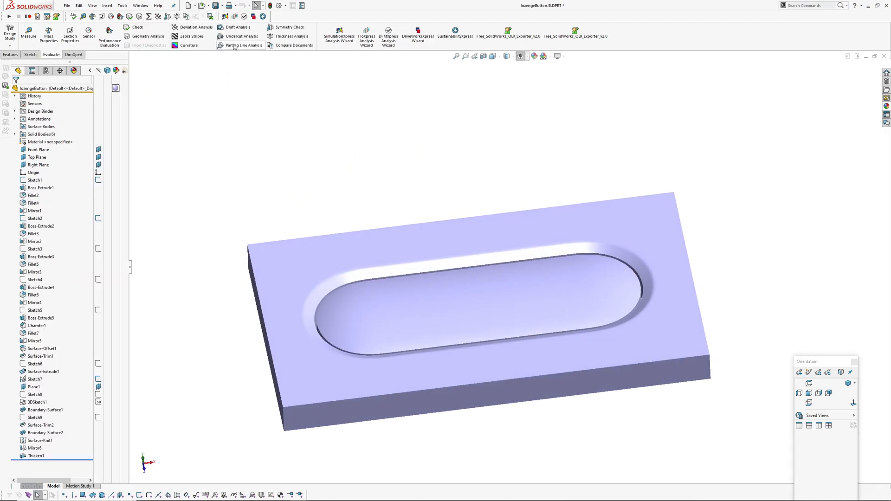
left_click(238, 27)
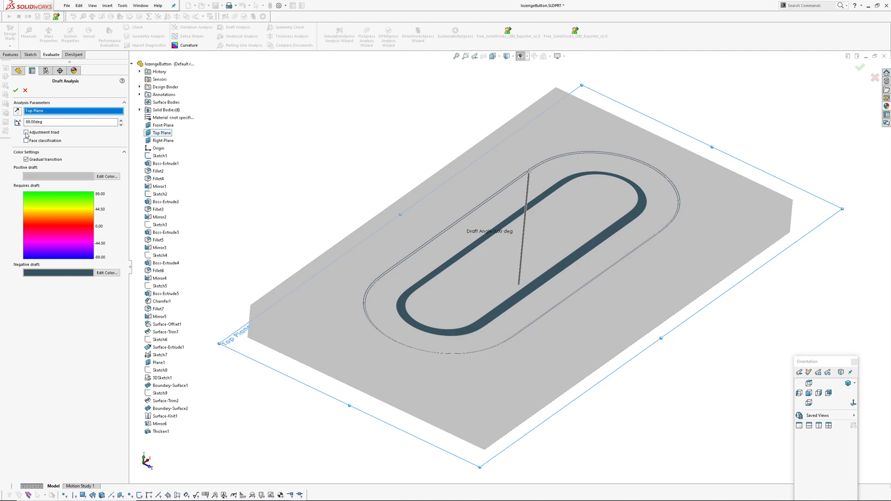
left_click(26, 132)
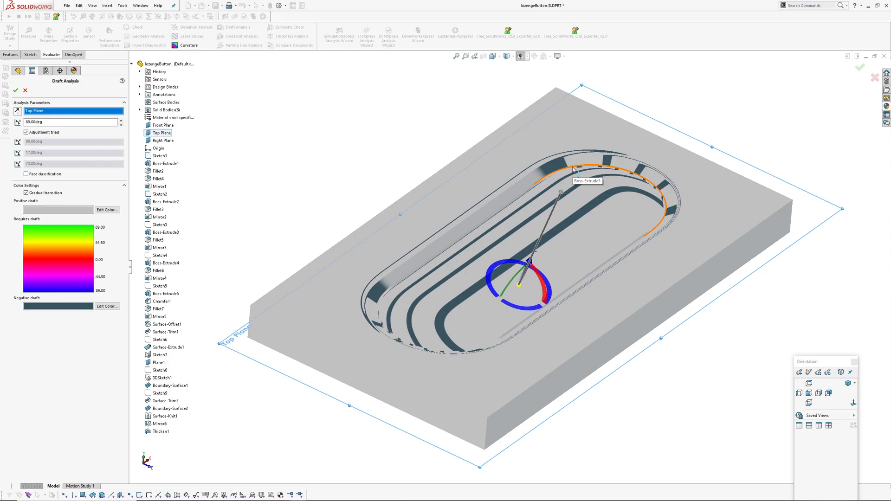
left_click(16, 90)
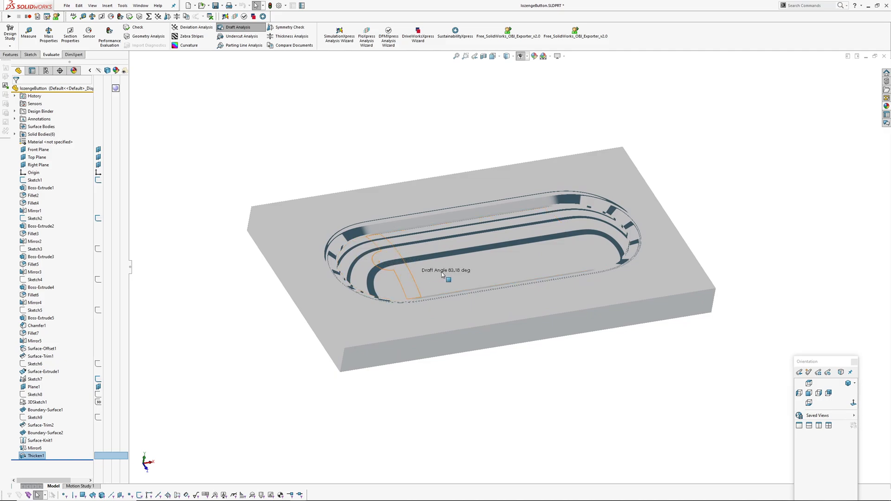
left_click(238, 27)
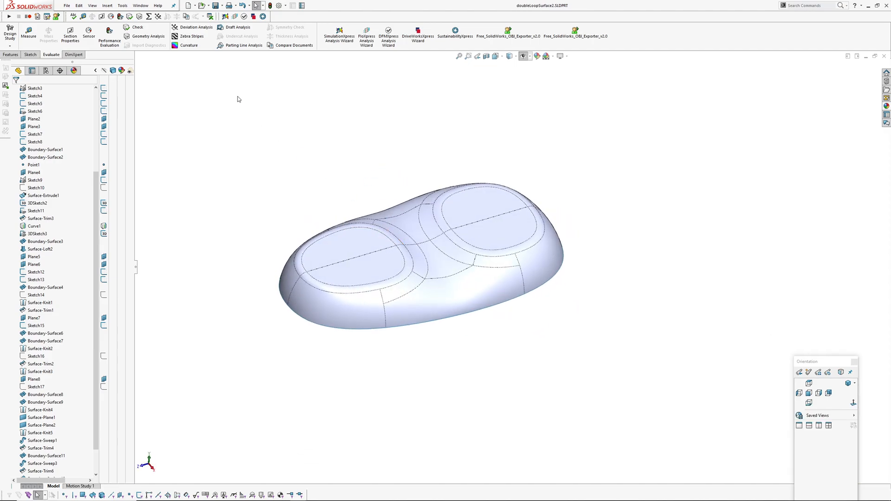
Apply a 44.50° draft analysis to the double-lobed surface so it shows the isophote bands
left_click(239, 27)
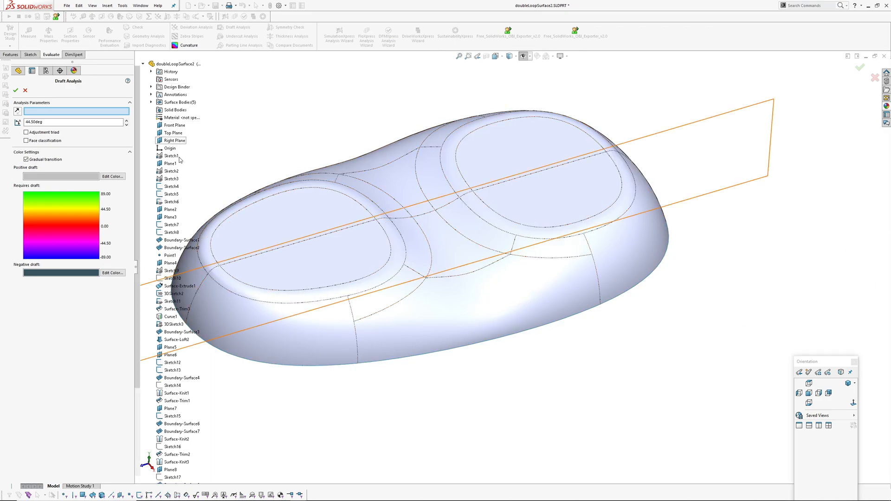
left_click(173, 126)
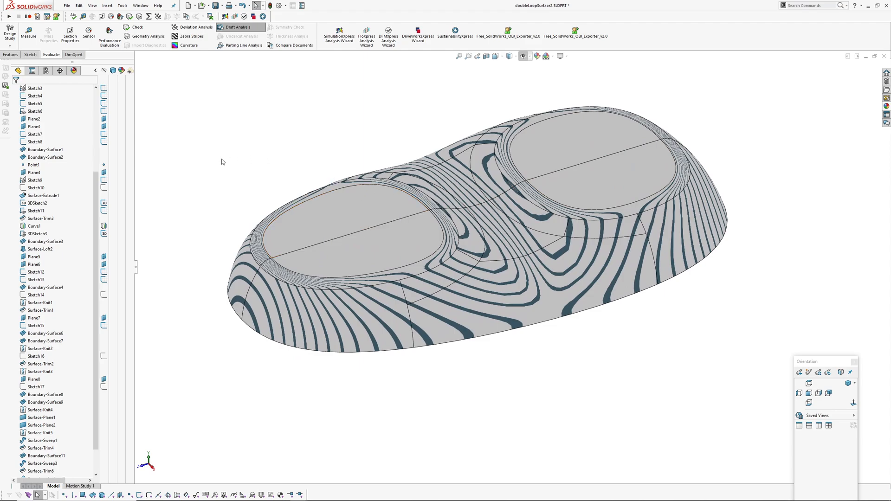
mouse_move(239, 27)
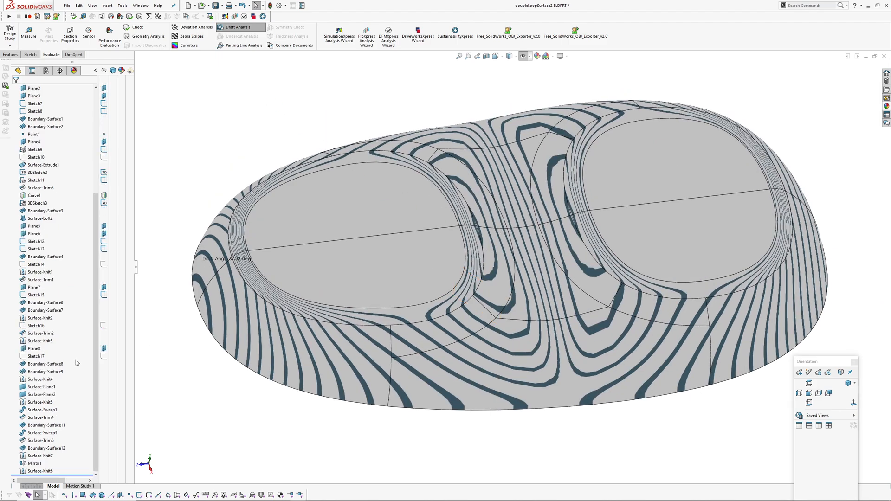
left_click(121, 6)
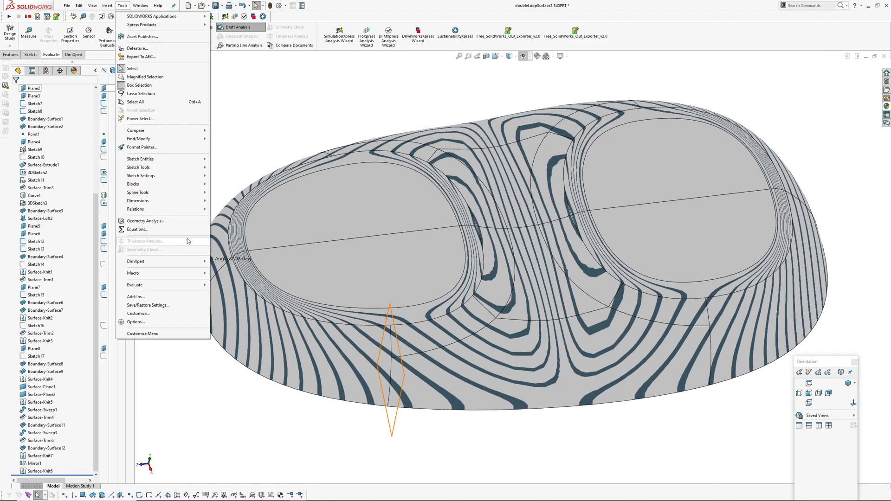
Raise the document's shaded image quality to High in Options and confirm
left_click(136, 322)
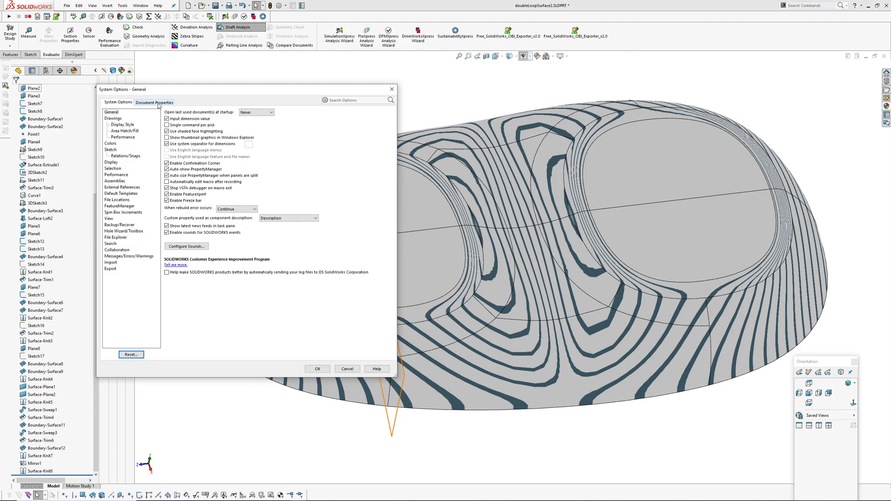
left_click(154, 102)
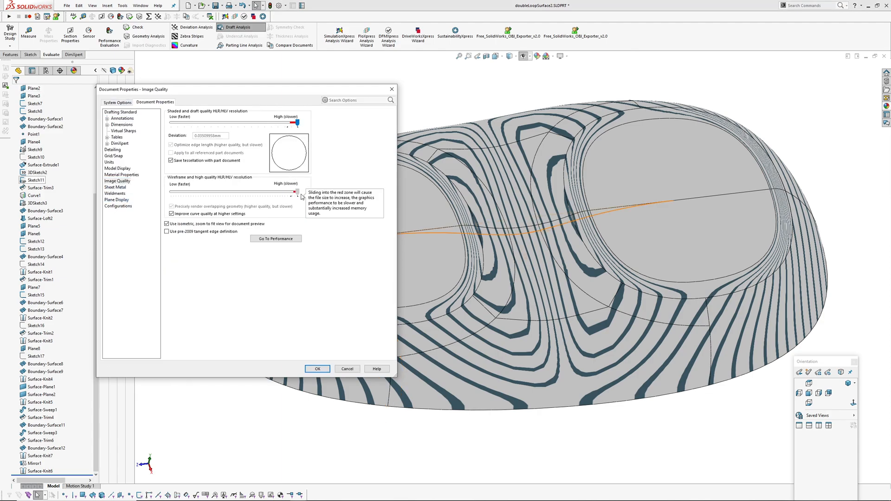
left_click(317, 368)
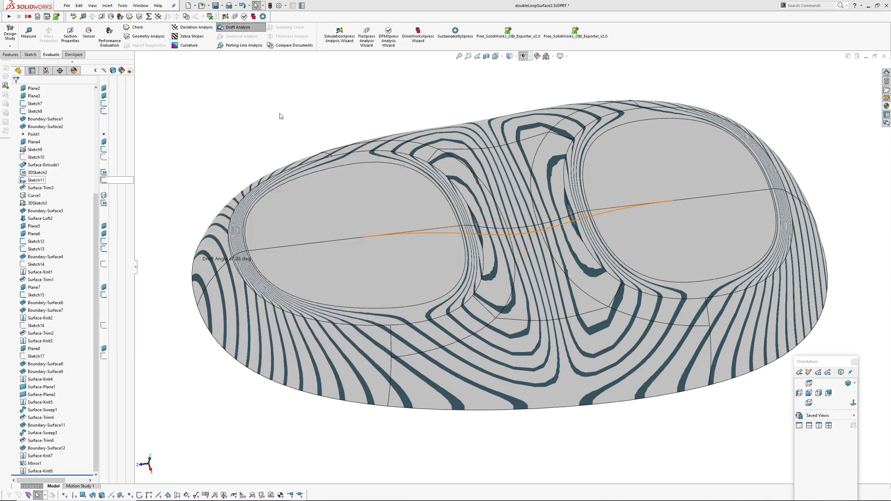
left_click(239, 30)
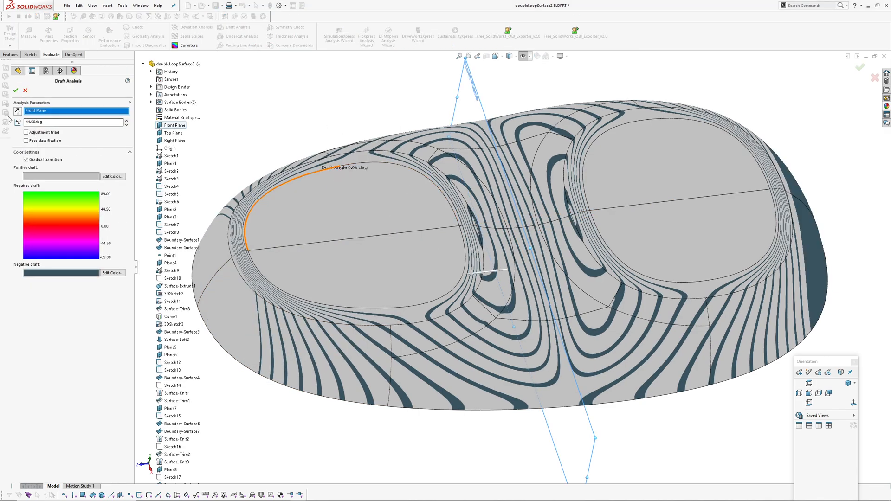
Enter 89.00deg, then briefly run and close a Deviation Analysis on a picked edge
type("89.00deg")
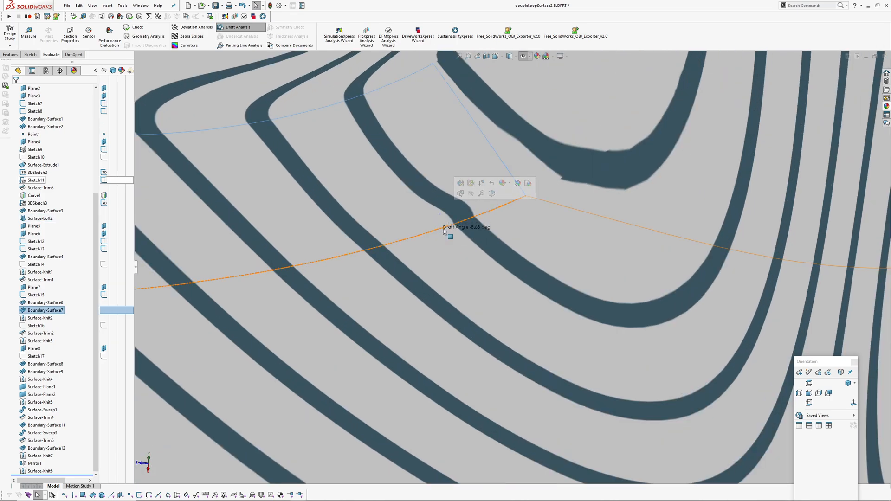
left_click(196, 27)
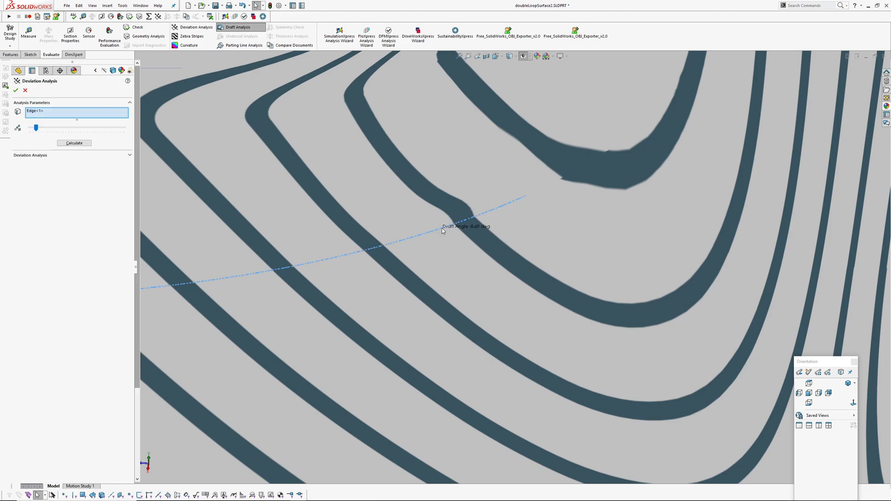
left_click(73, 143)
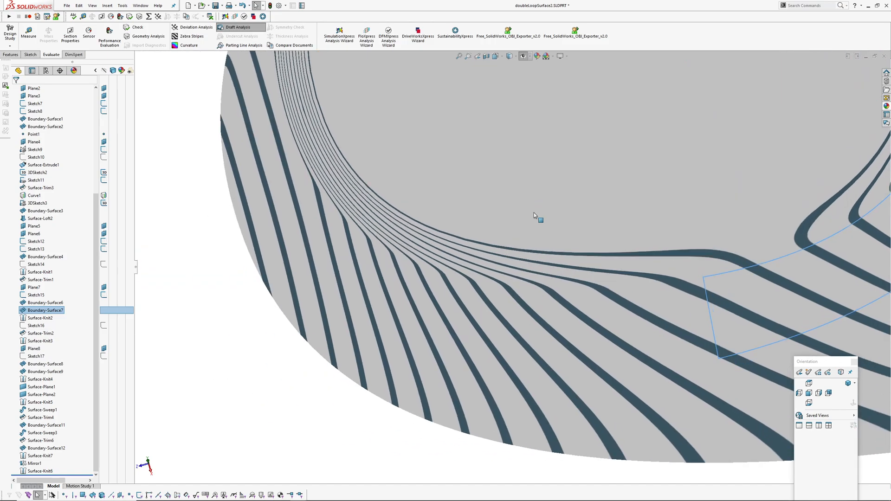
Rotate to one lobe's rim, select its surface ring and reopen the draft analysis
left_click_drag(535, 214, 458, 206)
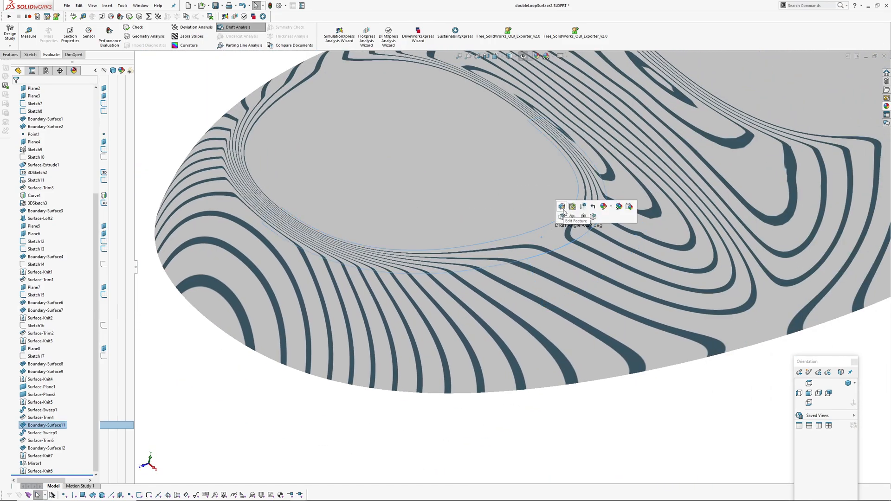
left_click(561, 206)
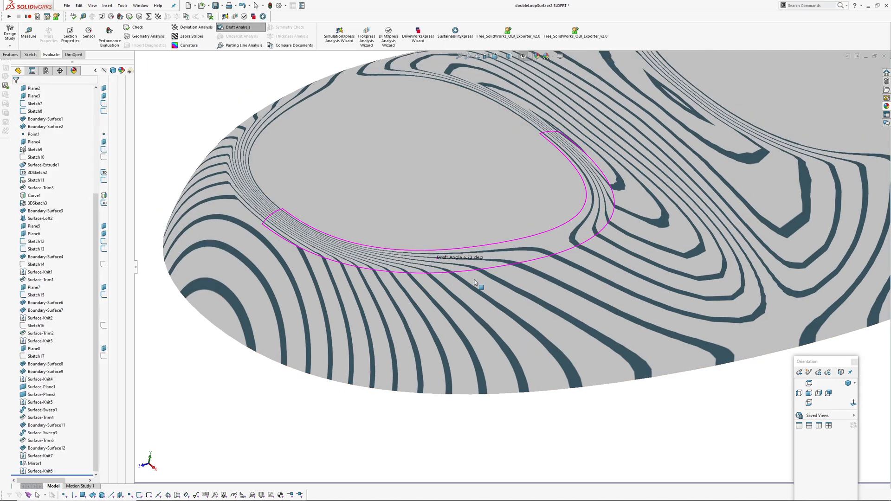
left_click(239, 27)
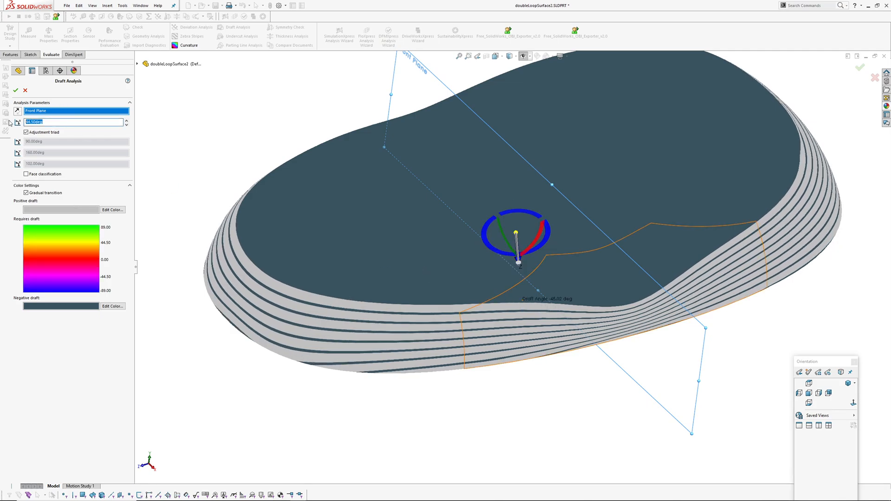
Redo the draft analysis at 89° with the adjustment triad for re-oriented lobe bands
type("89")
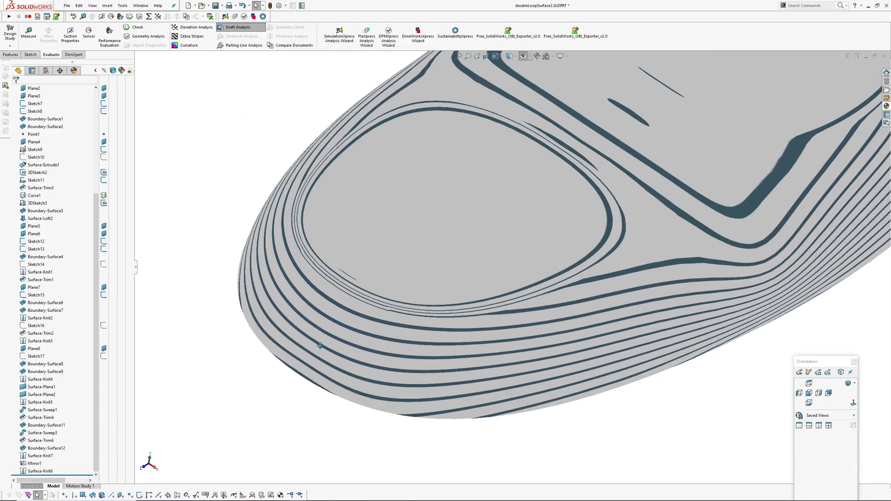
Turn off the draft bands, apply zebra stripes for comparison, then remove them again
left_click(238, 26)
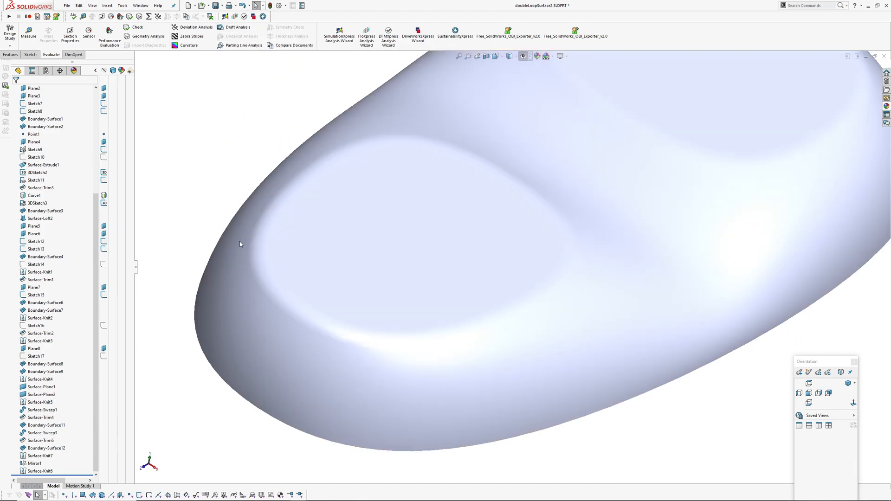
left_click(192, 36)
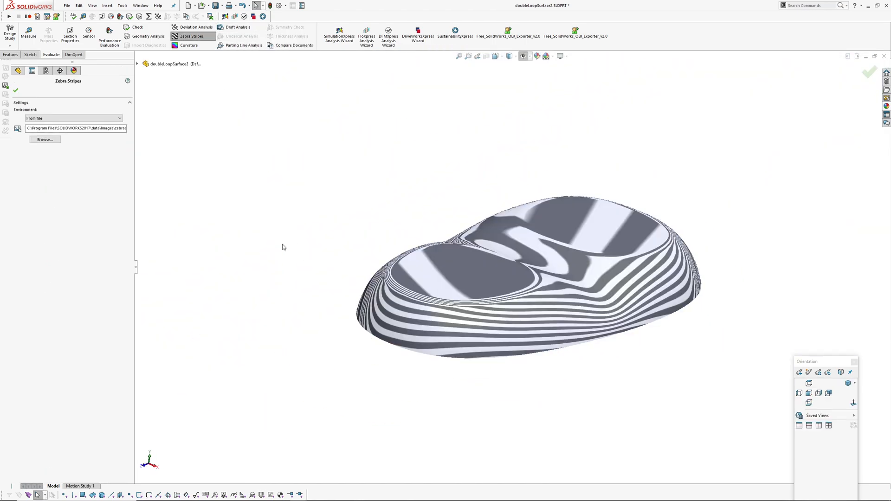
left_click(45, 140)
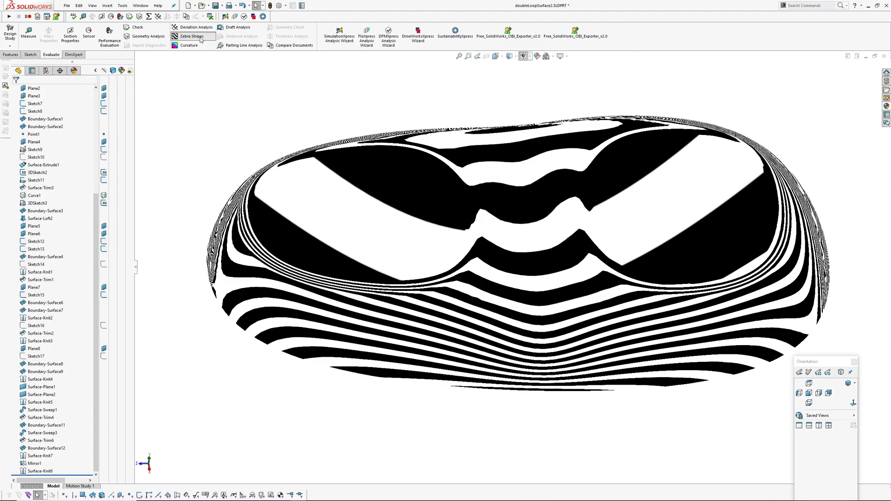
left_click(192, 36)
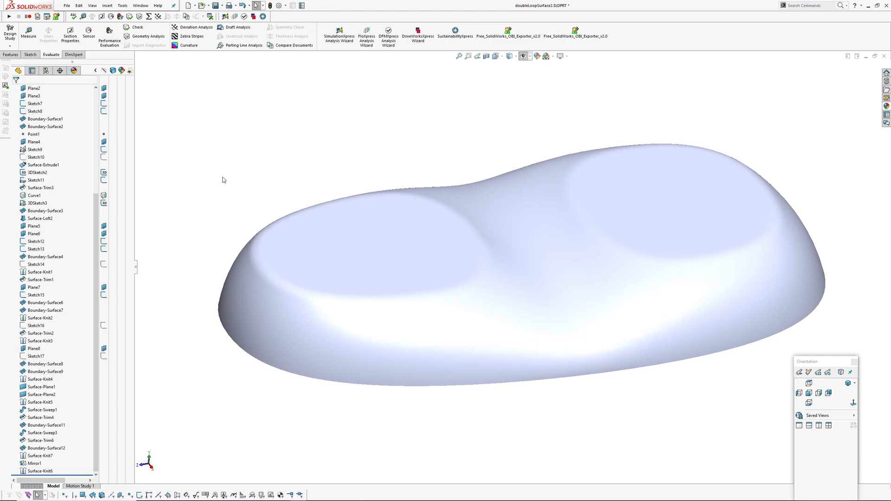
mouse_move(255, 199)
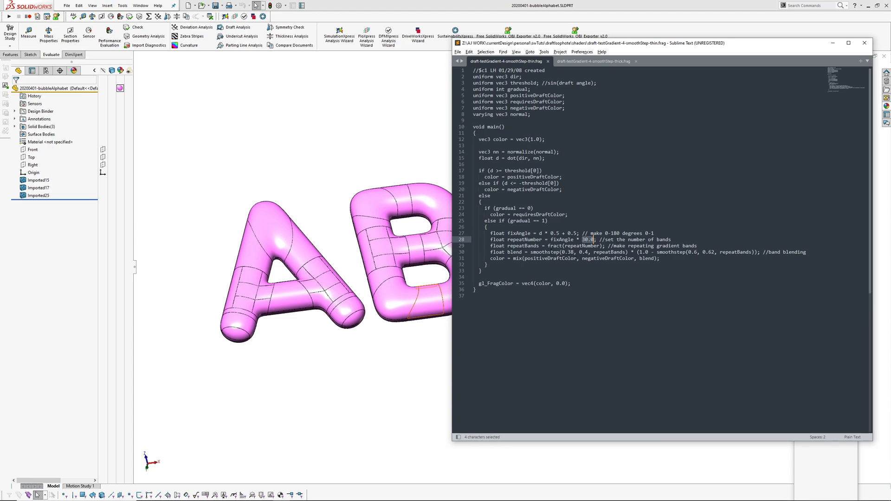
mouse_move(594, 69)
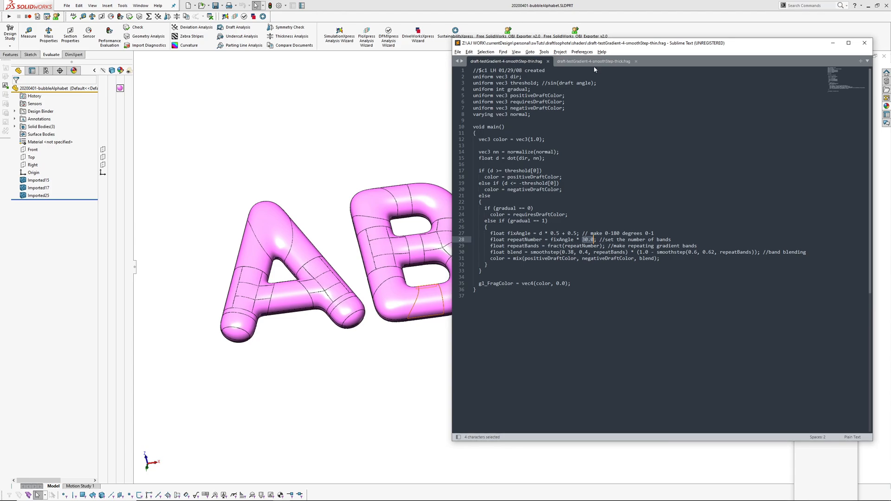
Return from the Sublime Text shader code to SolidWorks with the pink ABC letters
left_click(591, 61)
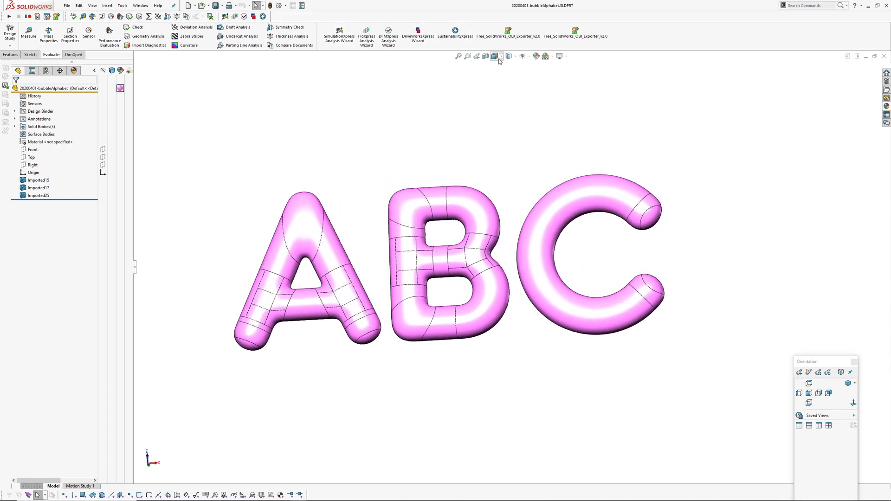
From an angled view, start Draft Analysis on the letters using the Top plane as pull direction
left_click(494, 56)
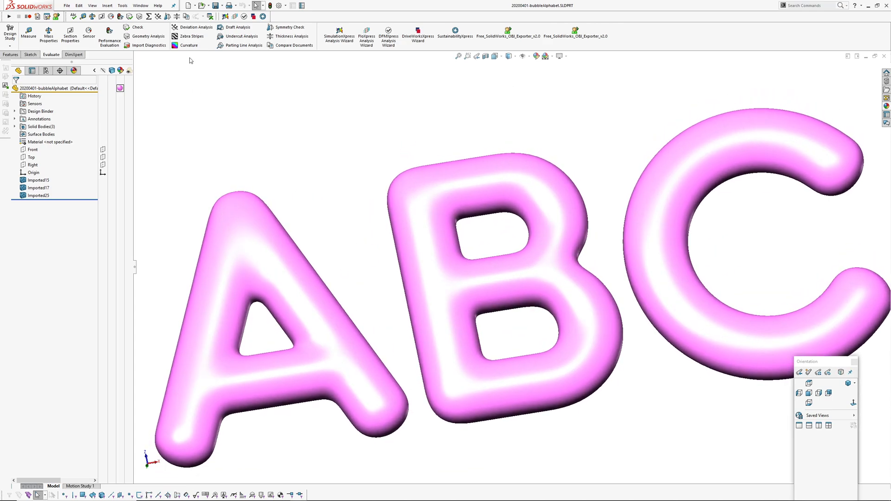
left_click(236, 27)
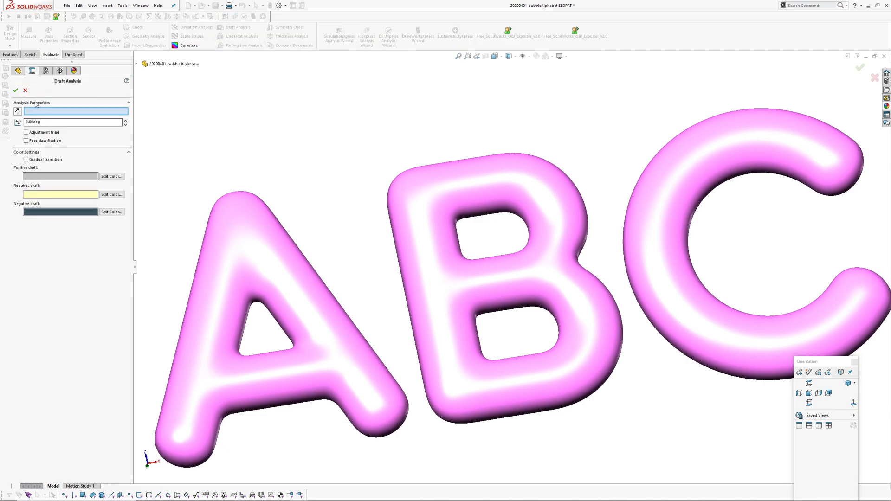
left_click(136, 64)
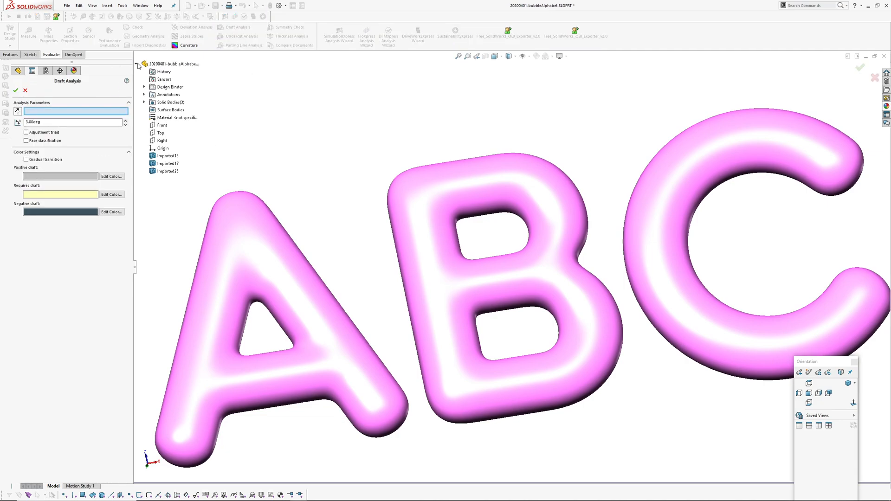
left_click(161, 132)
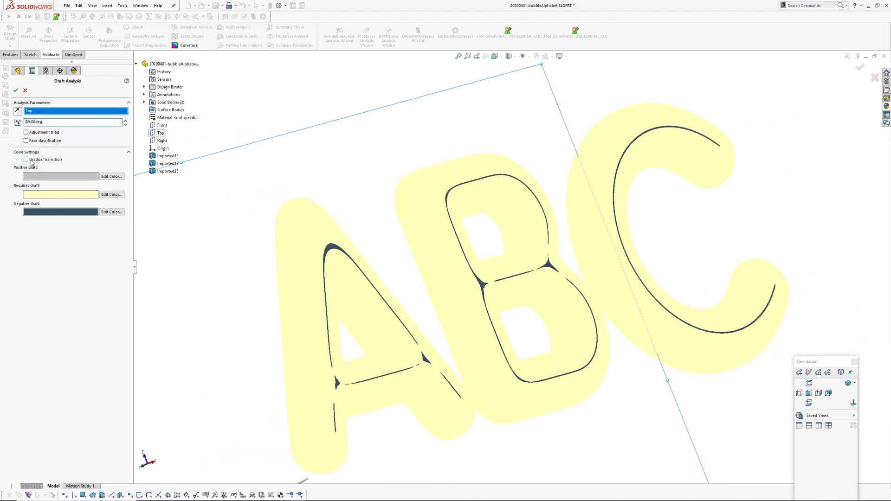
Enable gradual transition and reselect the Top plane so concentric bands wrap the letters
left_click(26, 159)
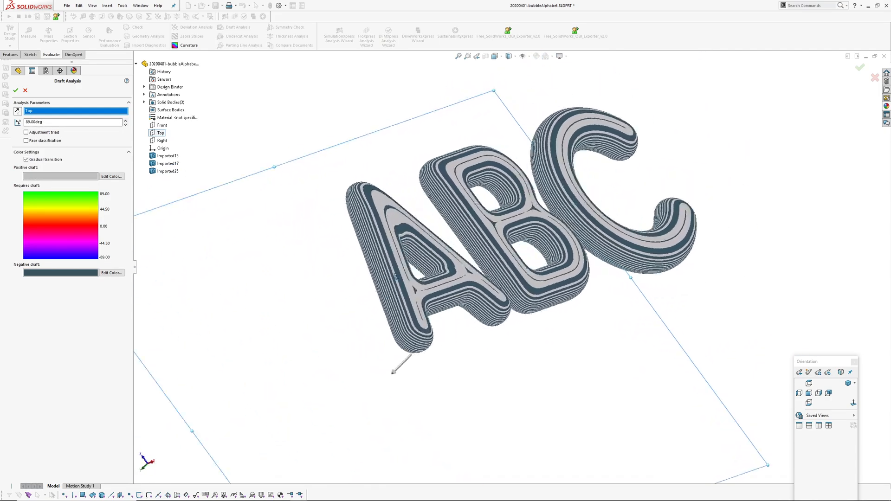
scroll("up", 3)
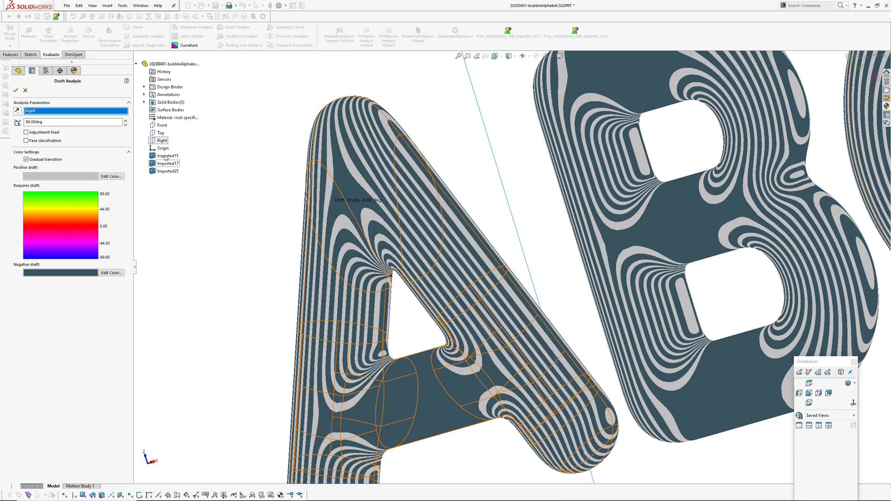
left_click(161, 133)
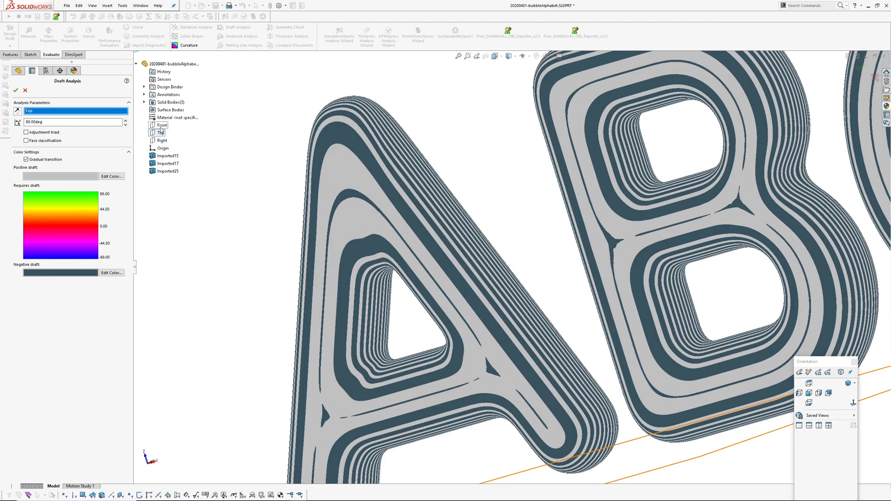
Use the Front plane as the draft pull direction with the adjustment triad enabled
left_click(161, 125)
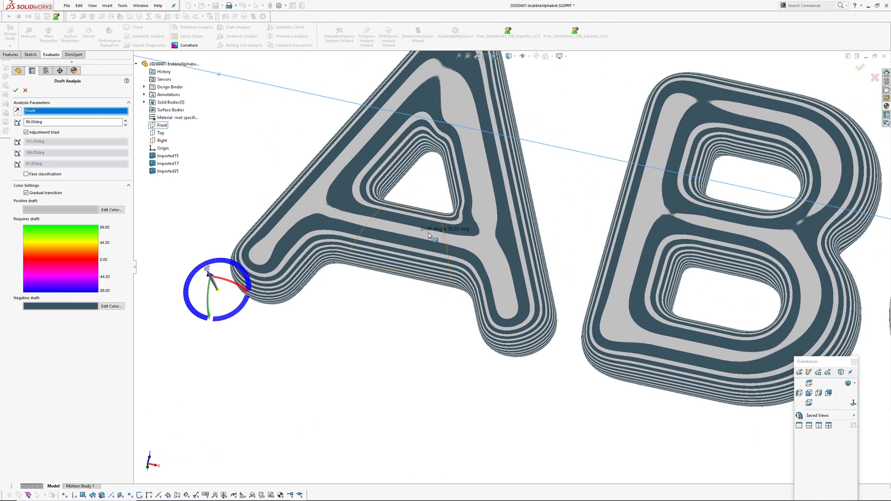
mouse_move(479, 206)
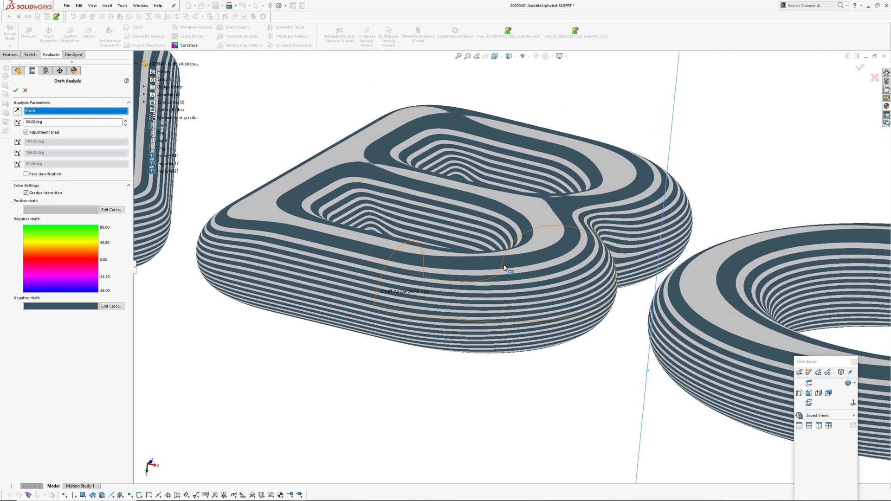
scroll("up", 3)
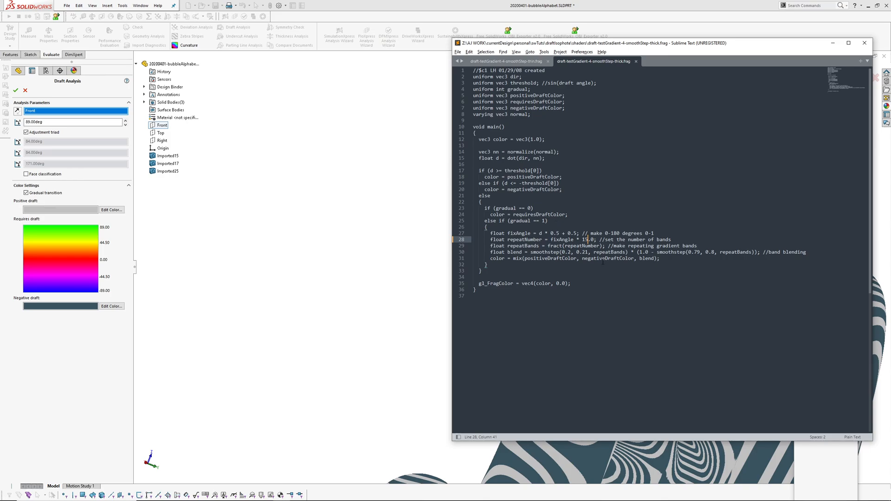
mouse_move(629, 29)
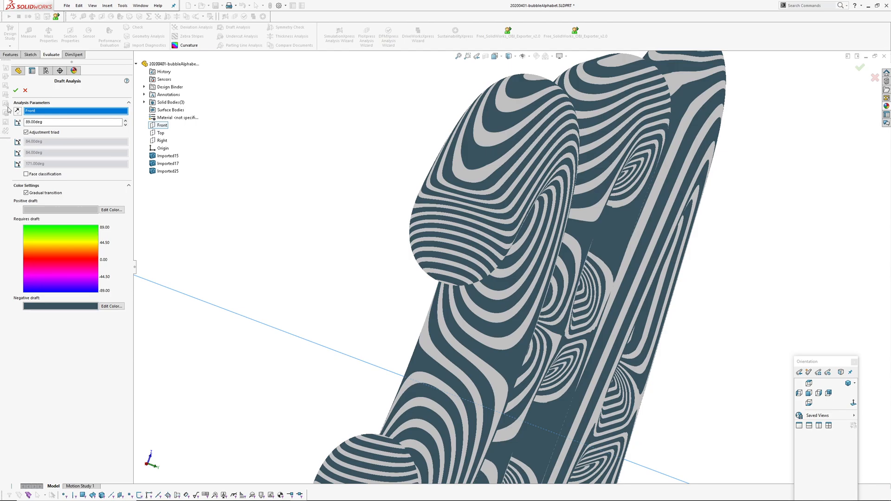
Accept the banded draft analysis and orbit the ABC letters to another viewing angle
left_click(15, 90)
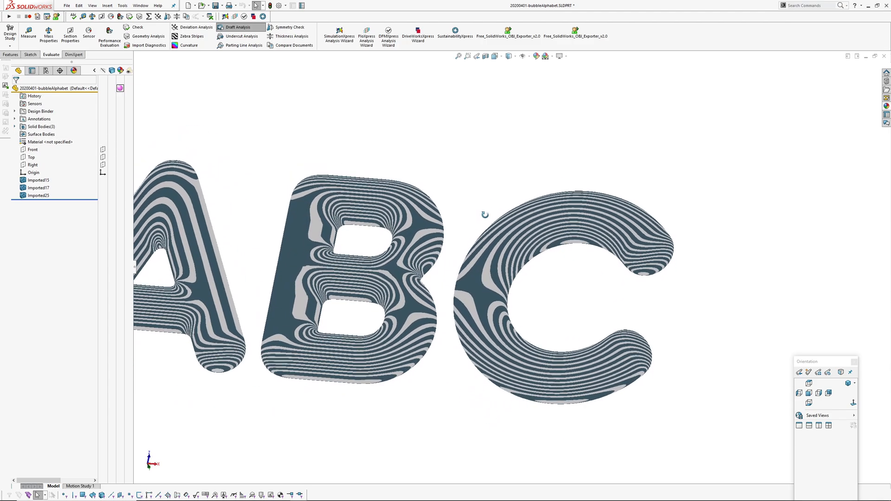
left_click_drag(485, 214, 557, 346)
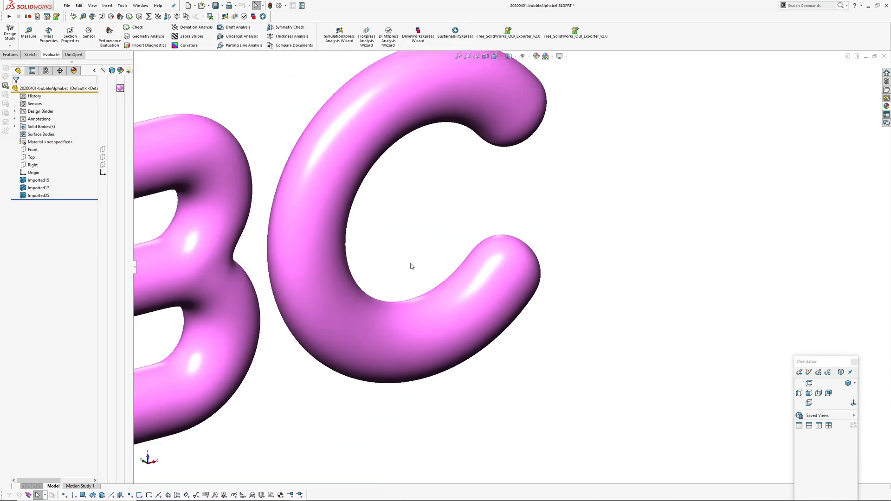
left_click(192, 36)
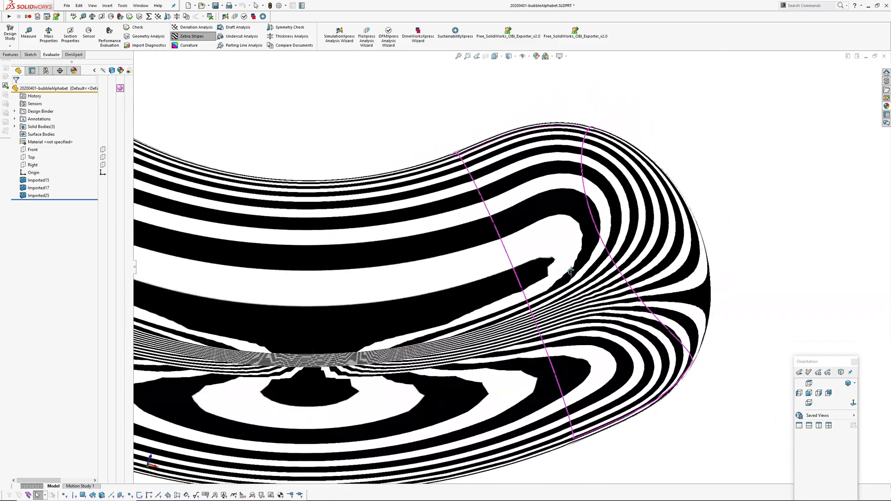
left_click_drag(570, 271, 572, 290)
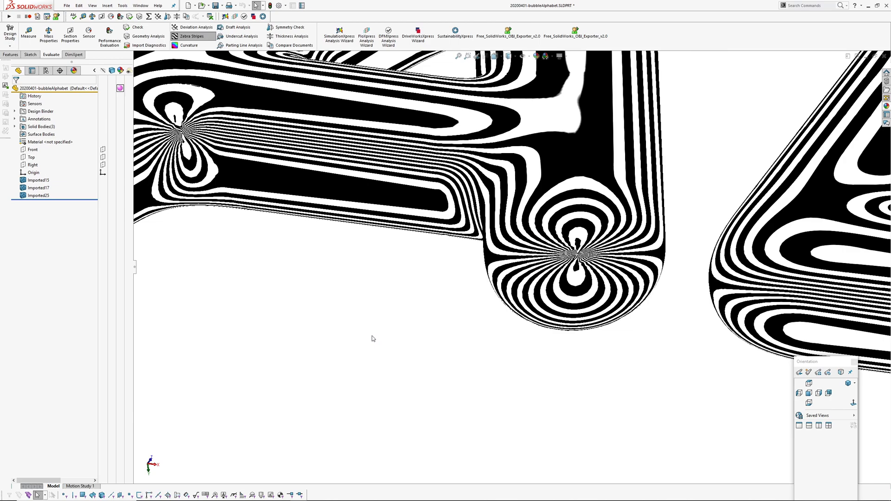
left_click(192, 37)
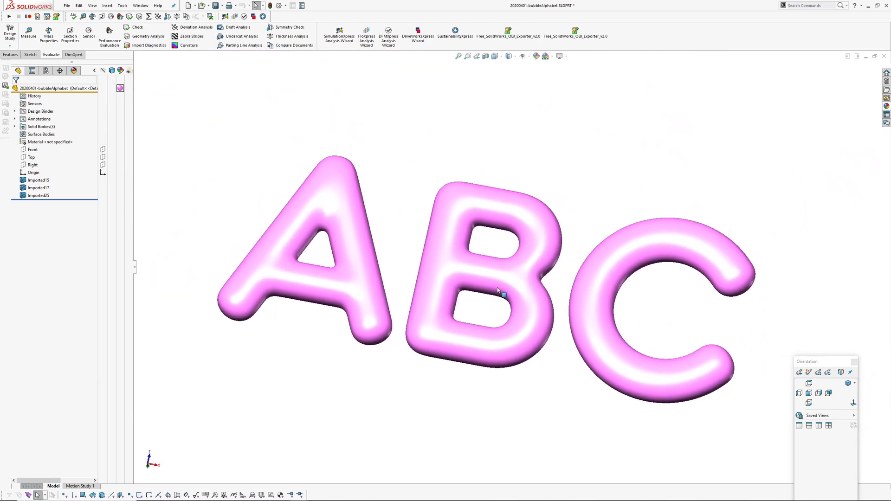